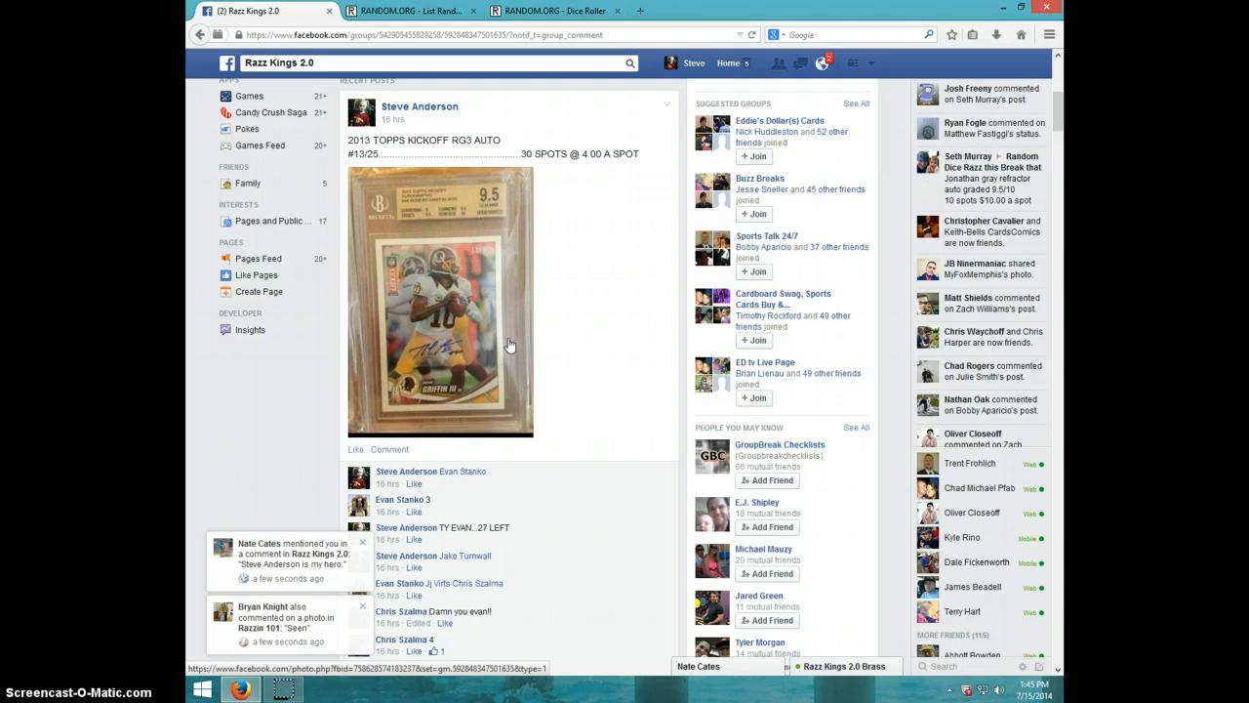
# - Bring the comments under the 30-spot break post into view, showing paid spot holders
pyautogui.scroll(-3)
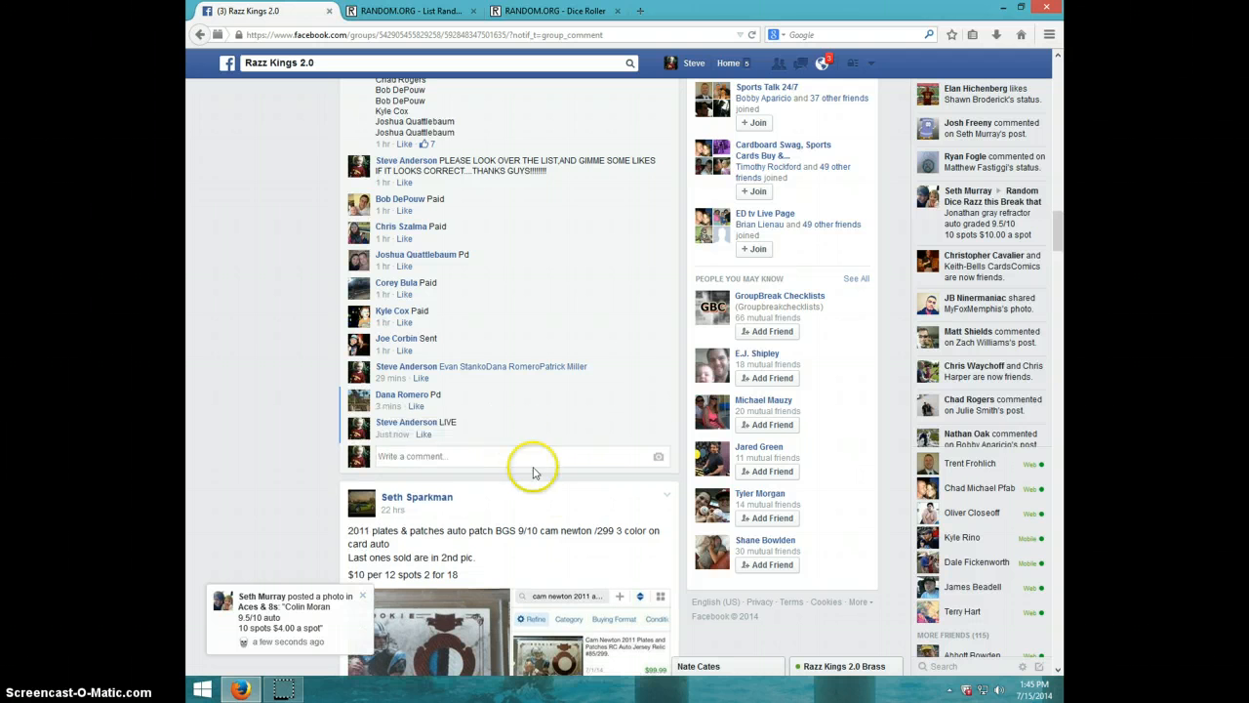
pyautogui.click(1030, 691)
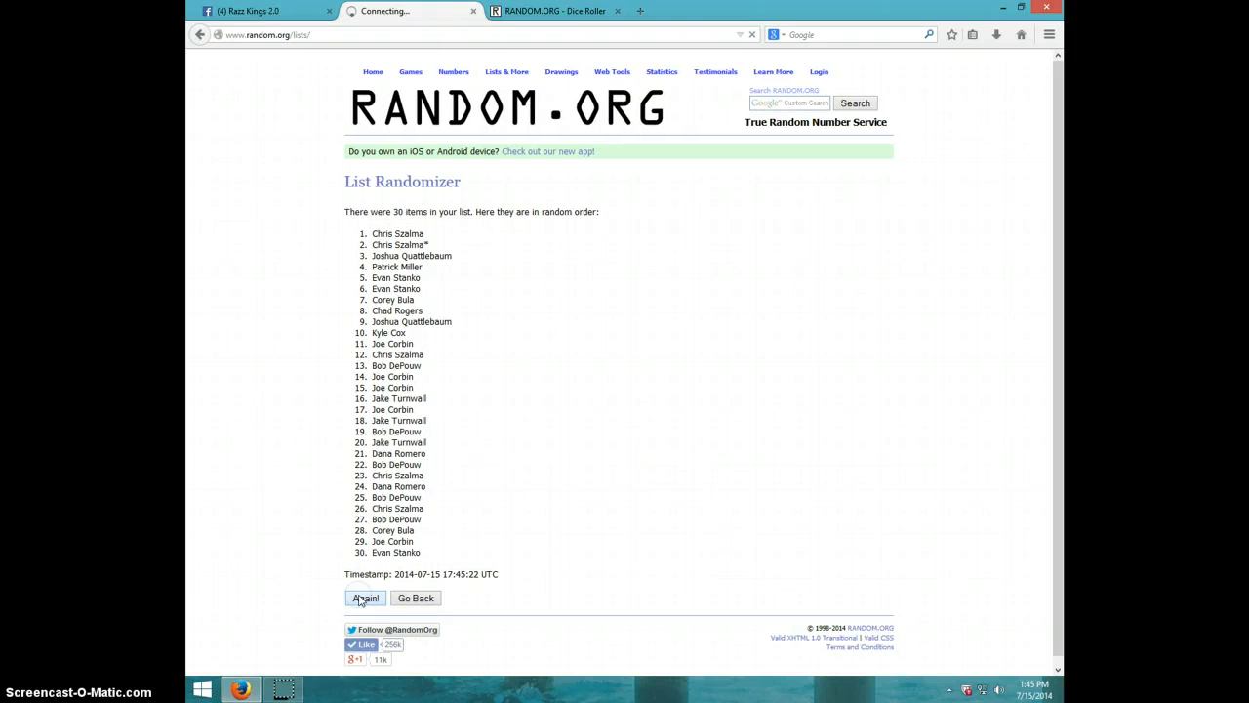
# - Reshuffle the 30-name list with Again! until it reports seven randomizations
pyautogui.click(365, 598)
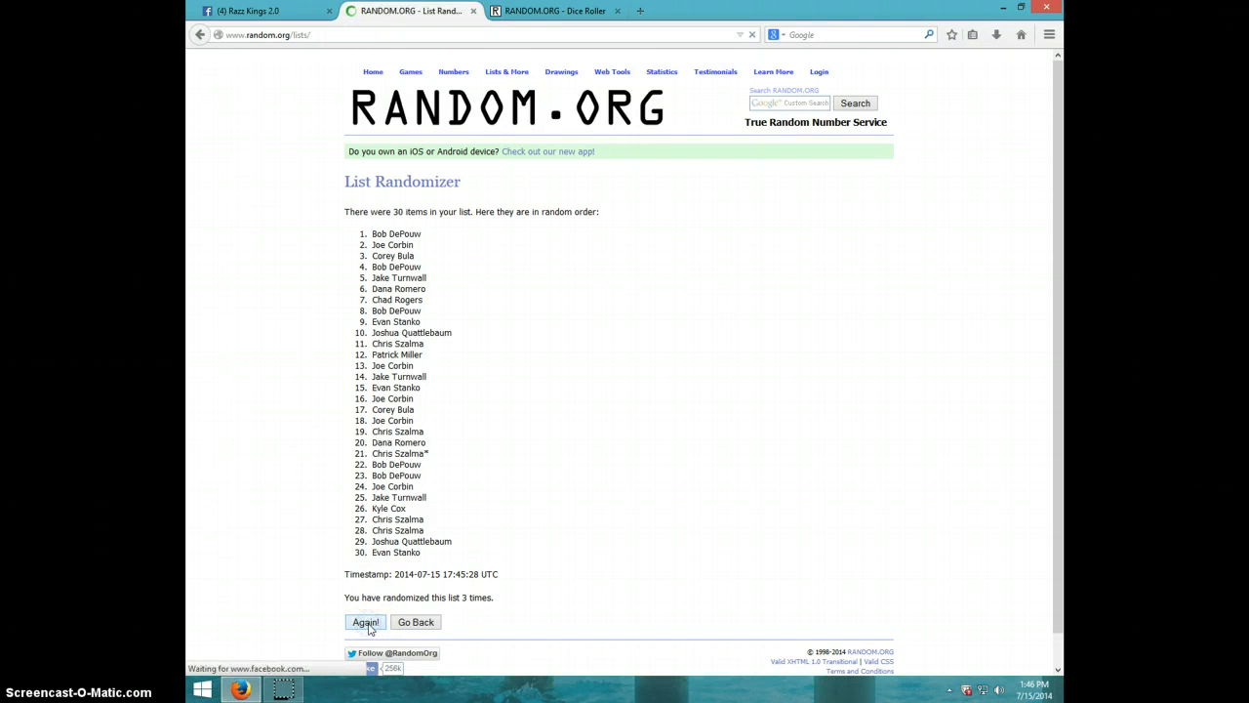
pyautogui.click(365, 621)
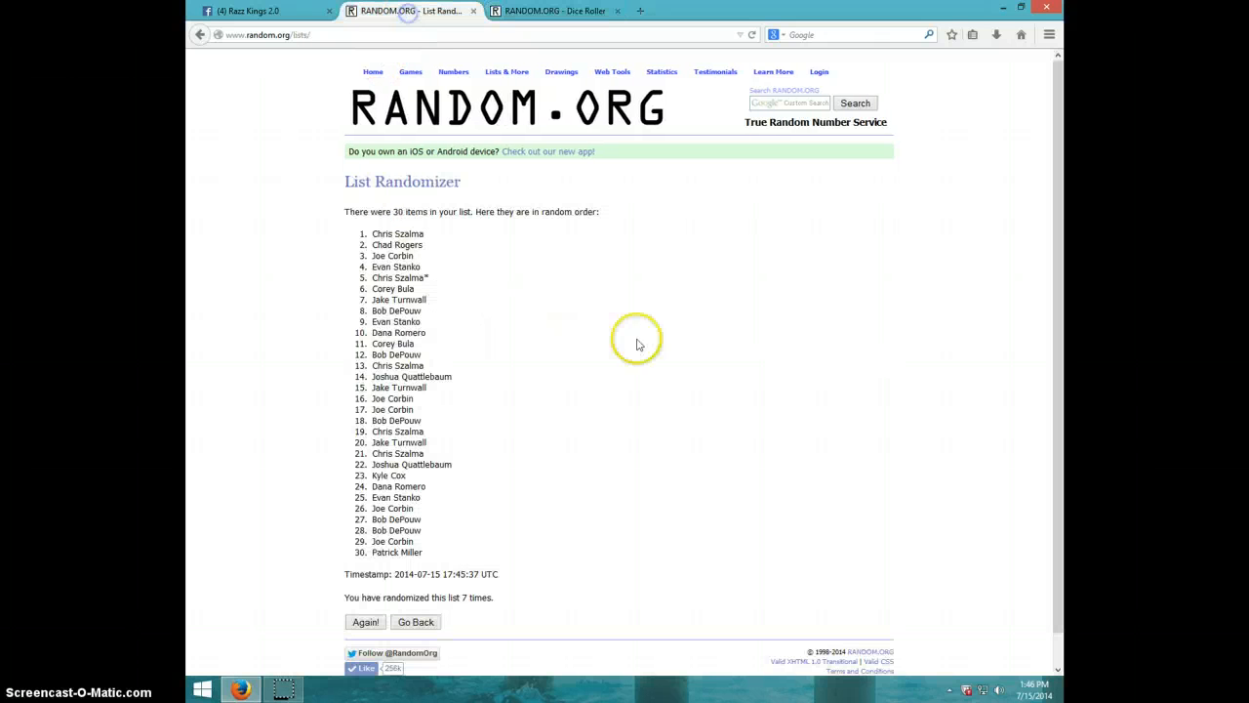